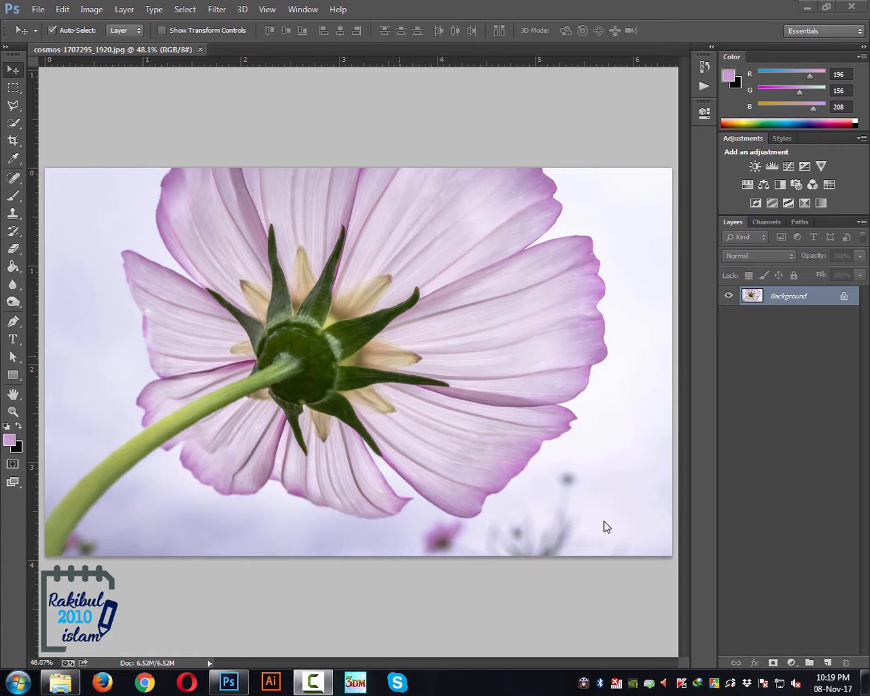
pyautogui.moveTo(501, 411)
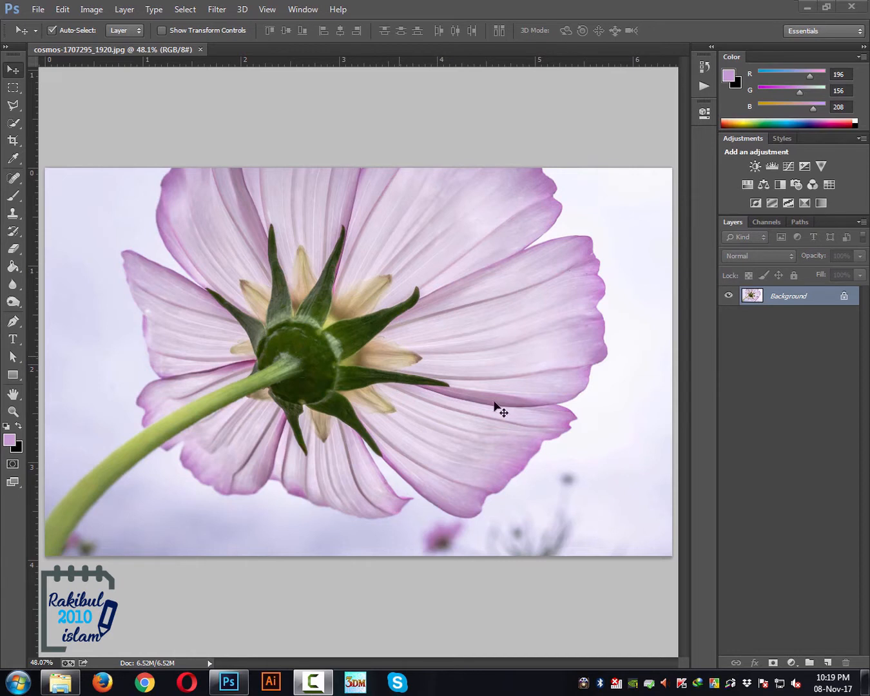
pyautogui.moveTo(395, 327)
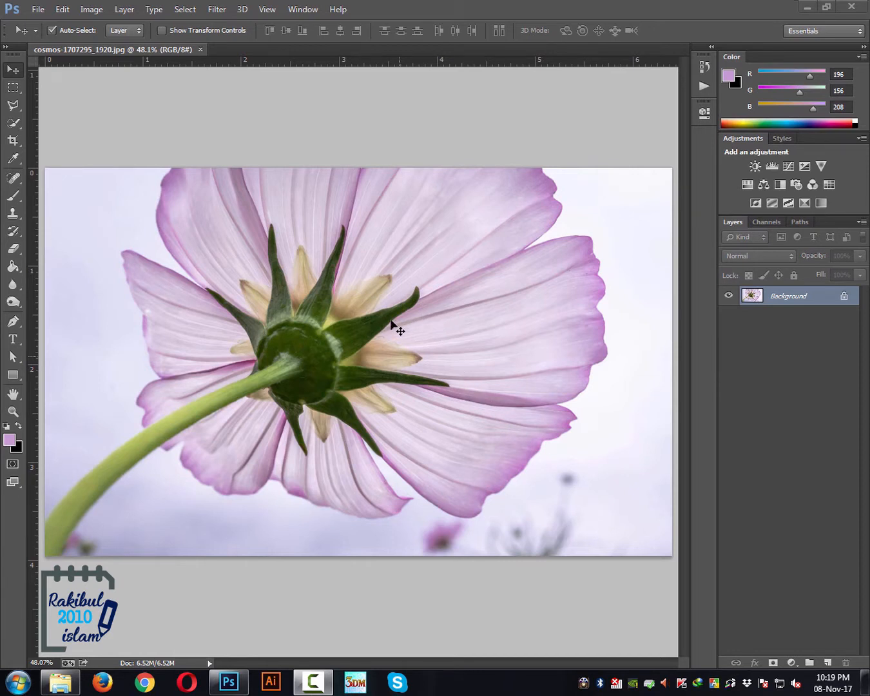
pyautogui.moveTo(464, 334)
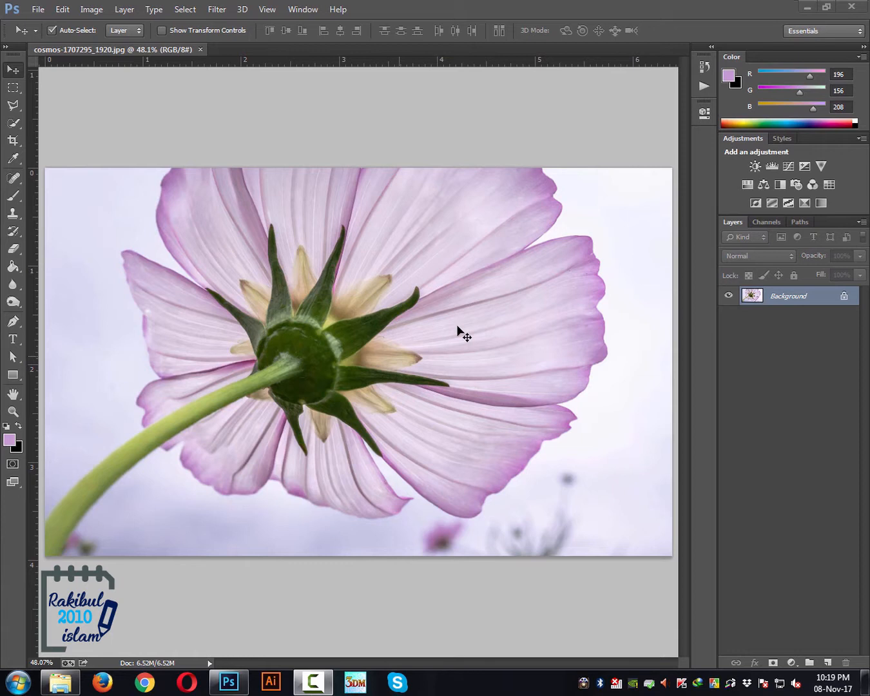
pyautogui.moveTo(227, 290)
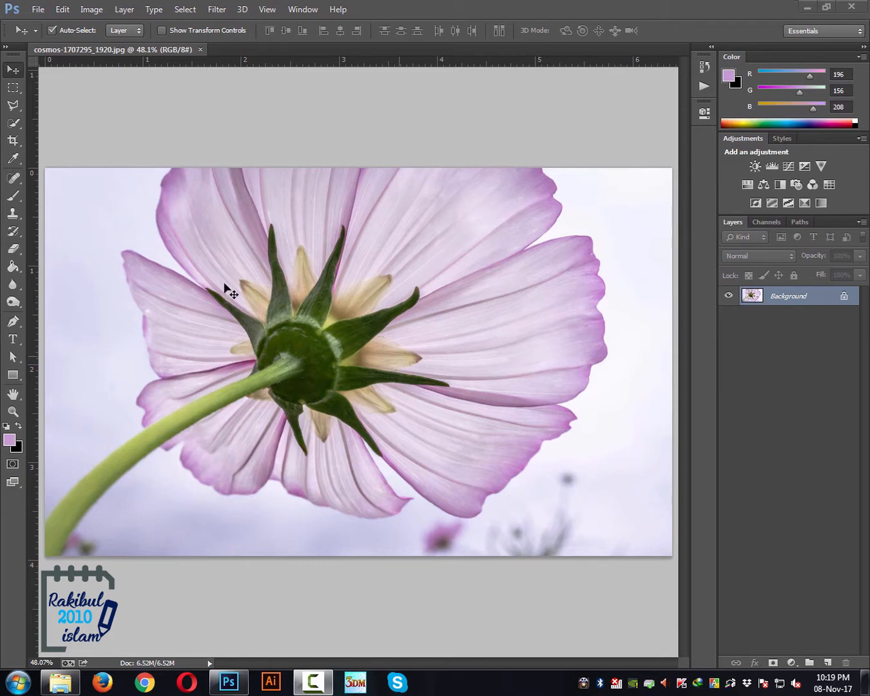
pyautogui.moveTo(232, 393)
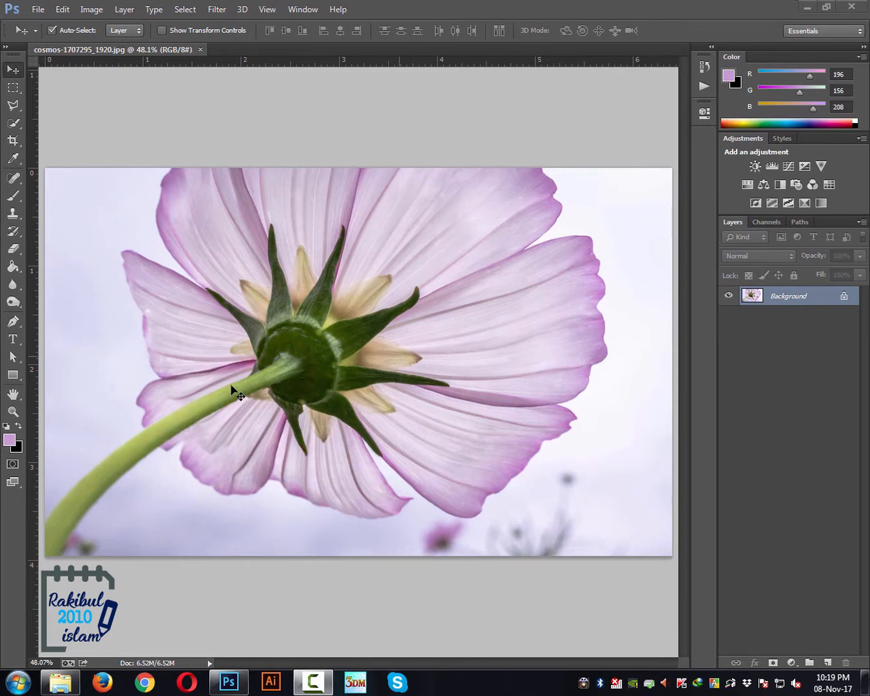
pyautogui.moveTo(142, 340)
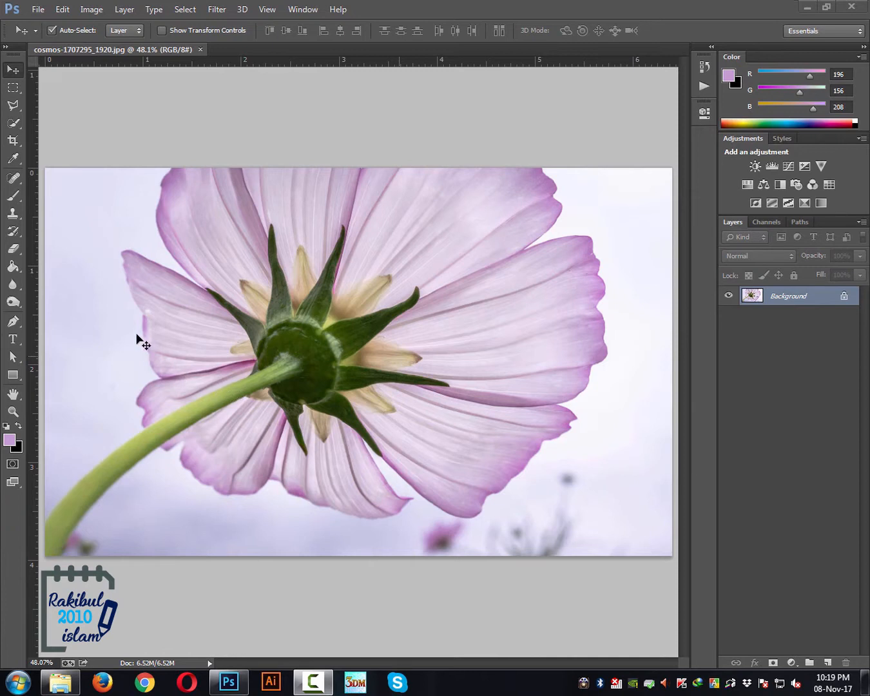
pyautogui.moveTo(15, 200)
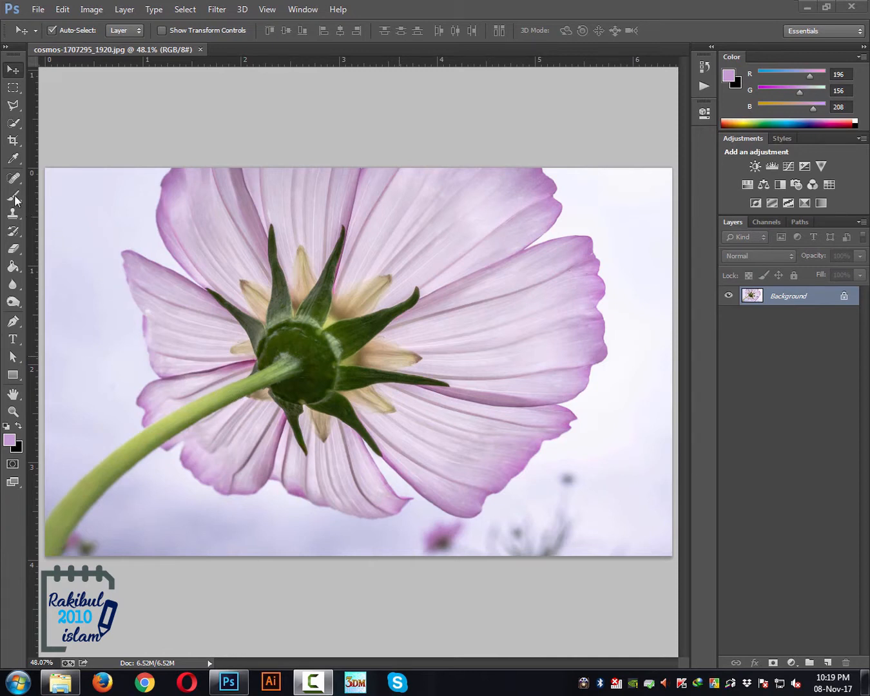
# Pick the Brush Tool from the toolbar for overlay painting on the cosmos photo.
pyautogui.click(13, 199)
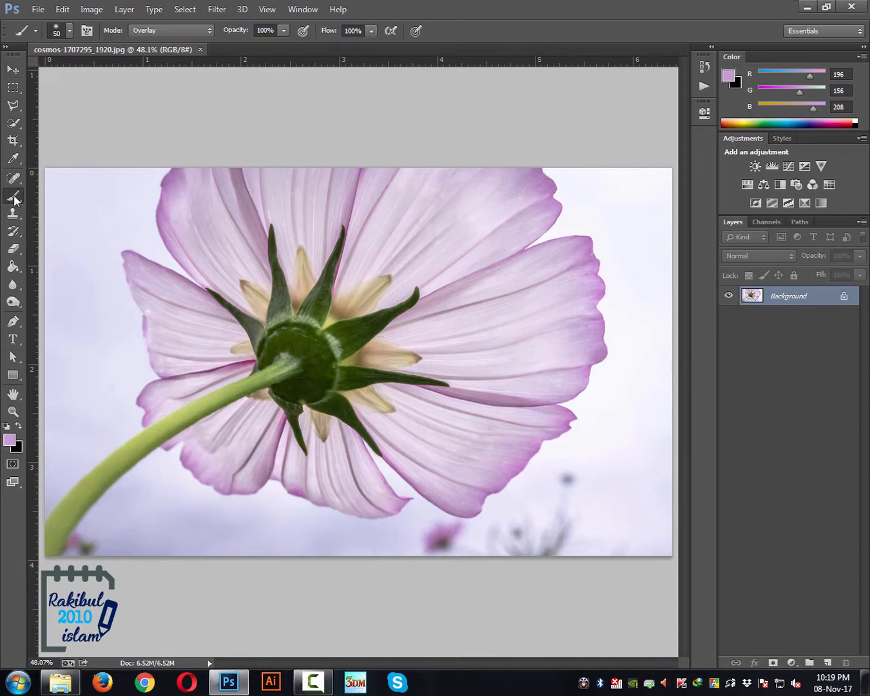
pyautogui.moveTo(44, 191)
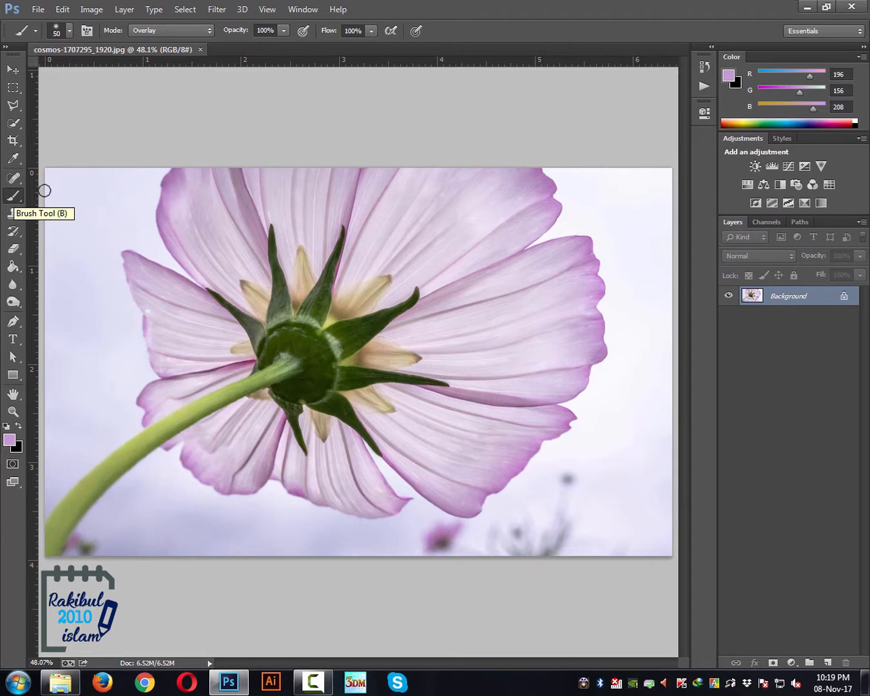
pyautogui.moveTo(138, 212)
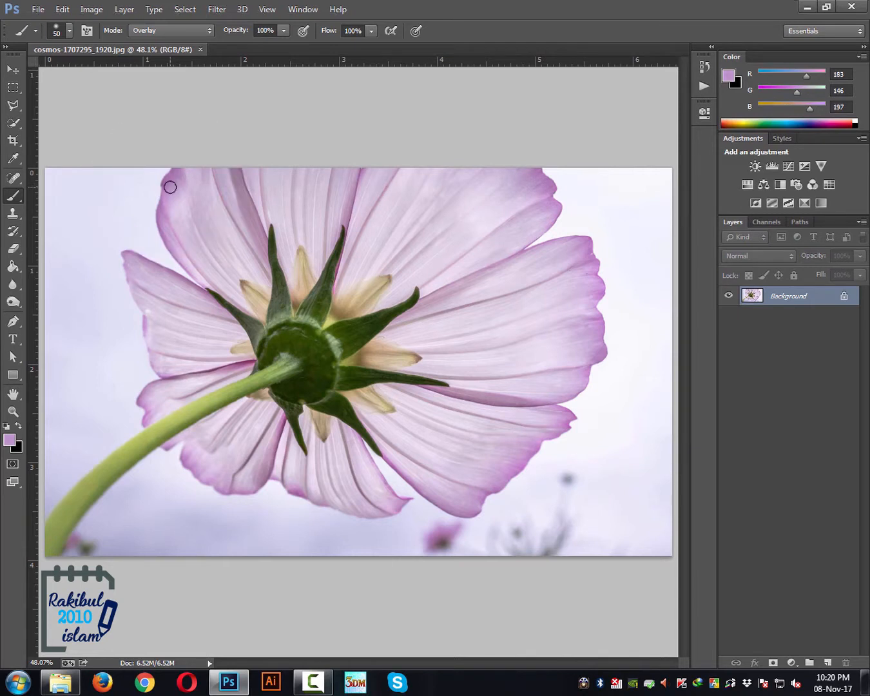
pyautogui.moveTo(73, 221)
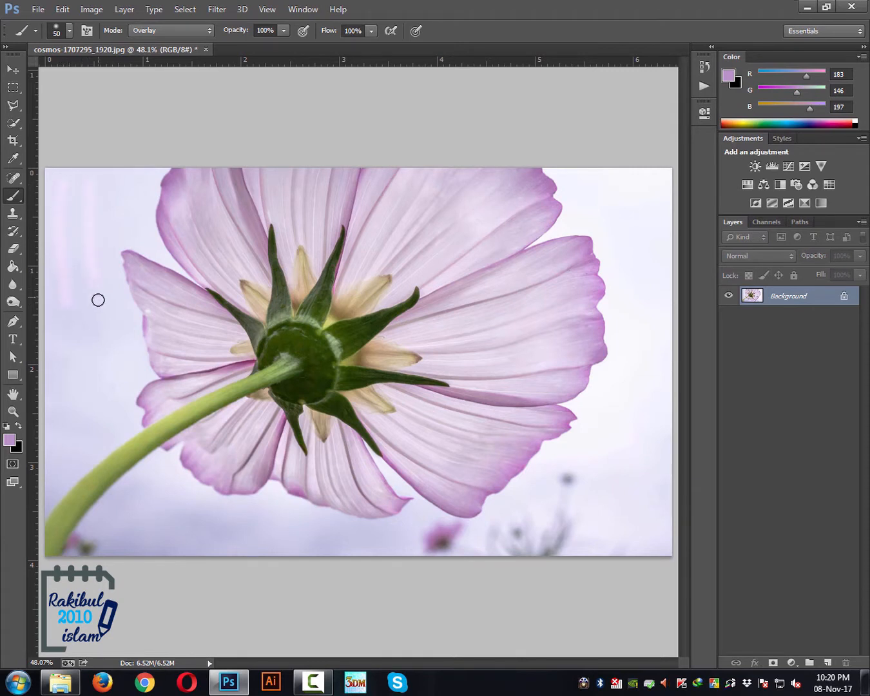
pyautogui.moveTo(85, 289)
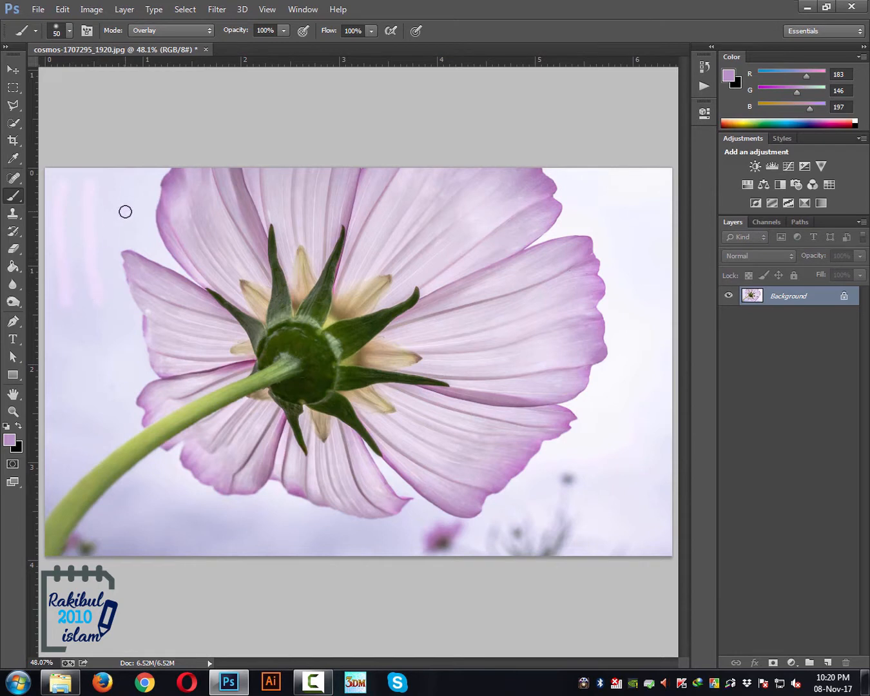
pyautogui.moveTo(176, 222)
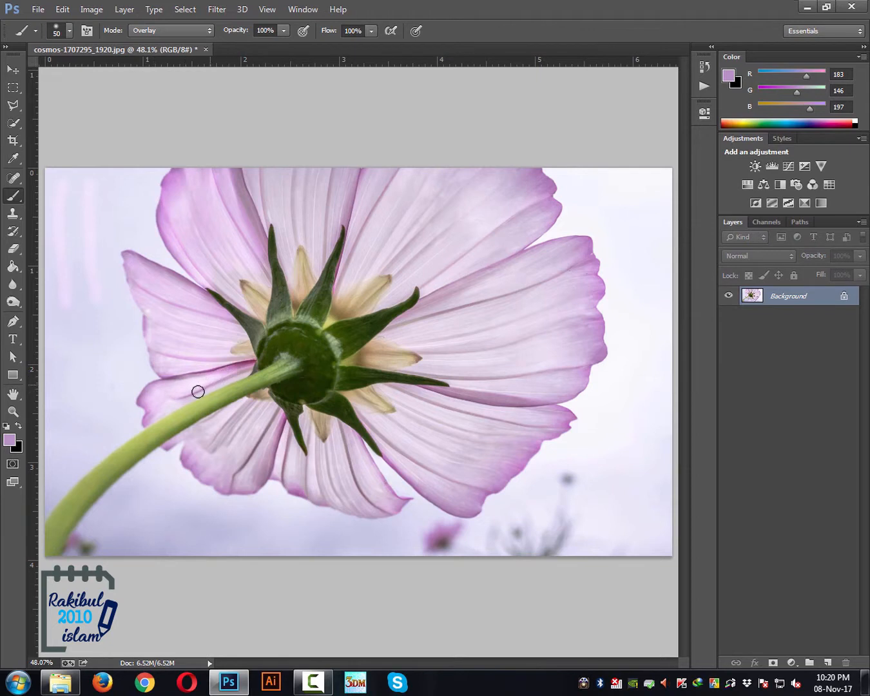
pyautogui.moveTo(156, 423)
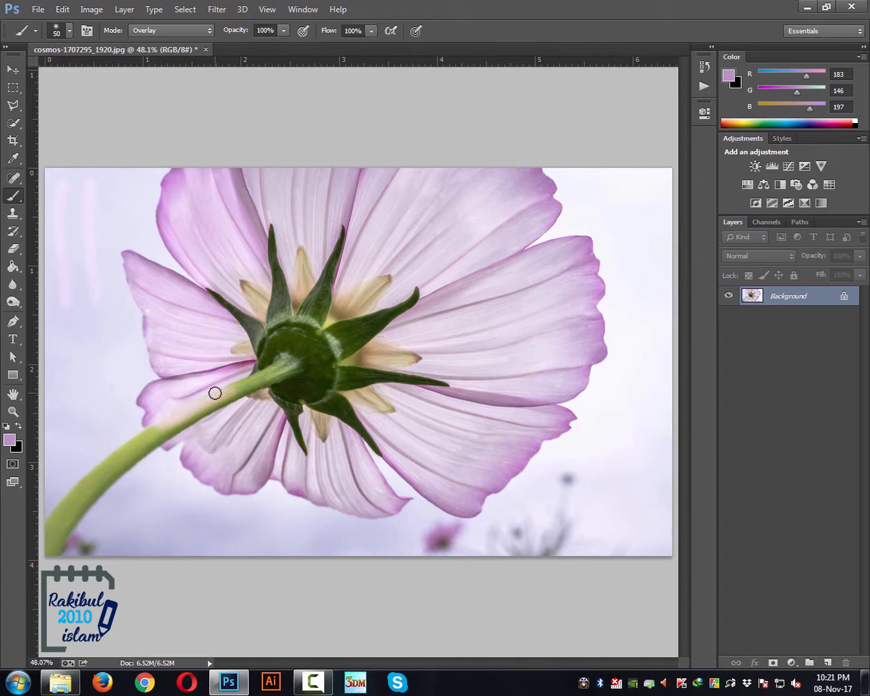
pyautogui.moveTo(213, 403)
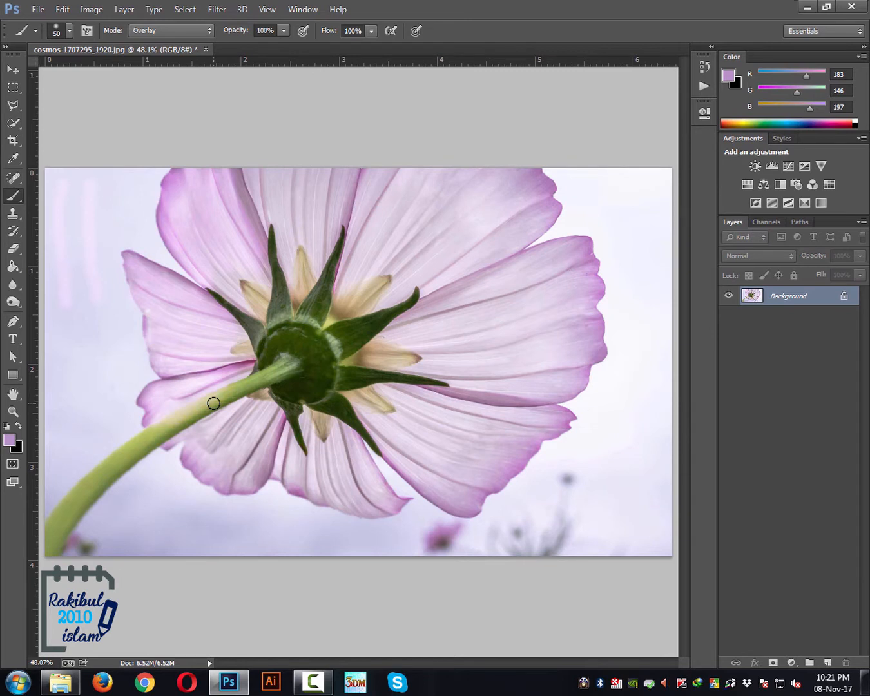
pyautogui.moveTo(224, 429)
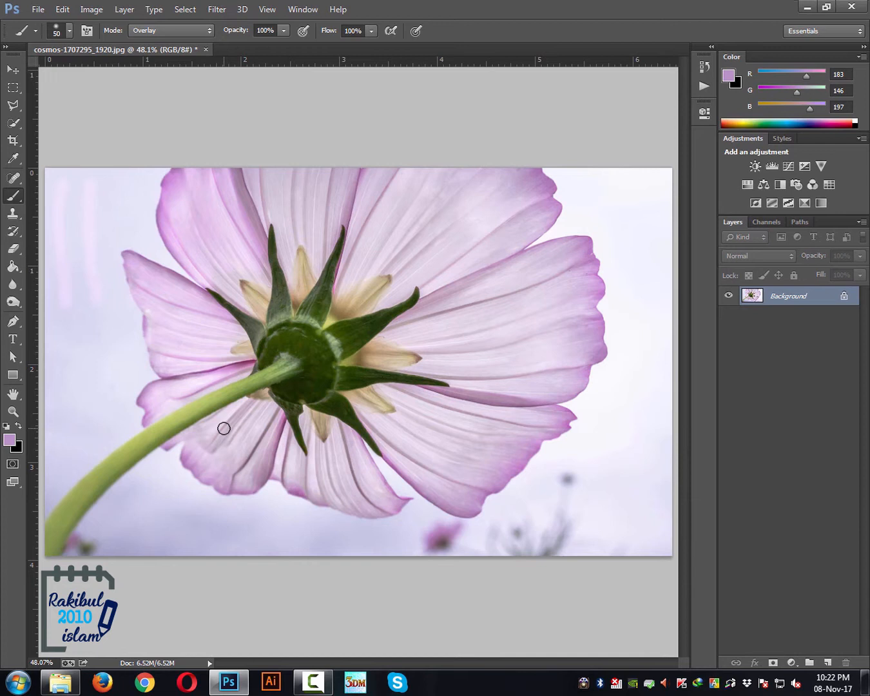
pyautogui.moveTo(386, 289)
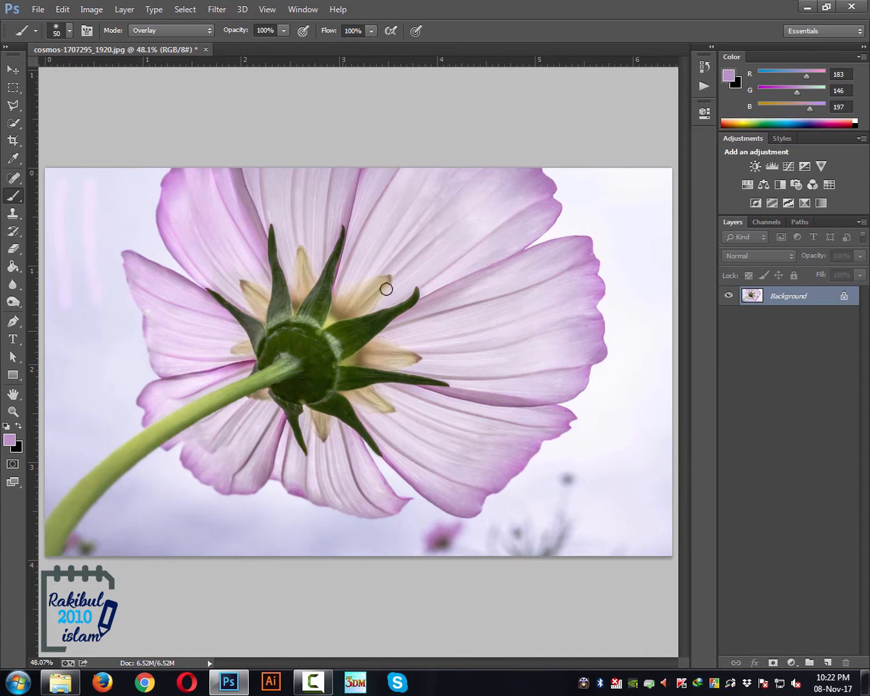
pyautogui.moveTo(704, 66)
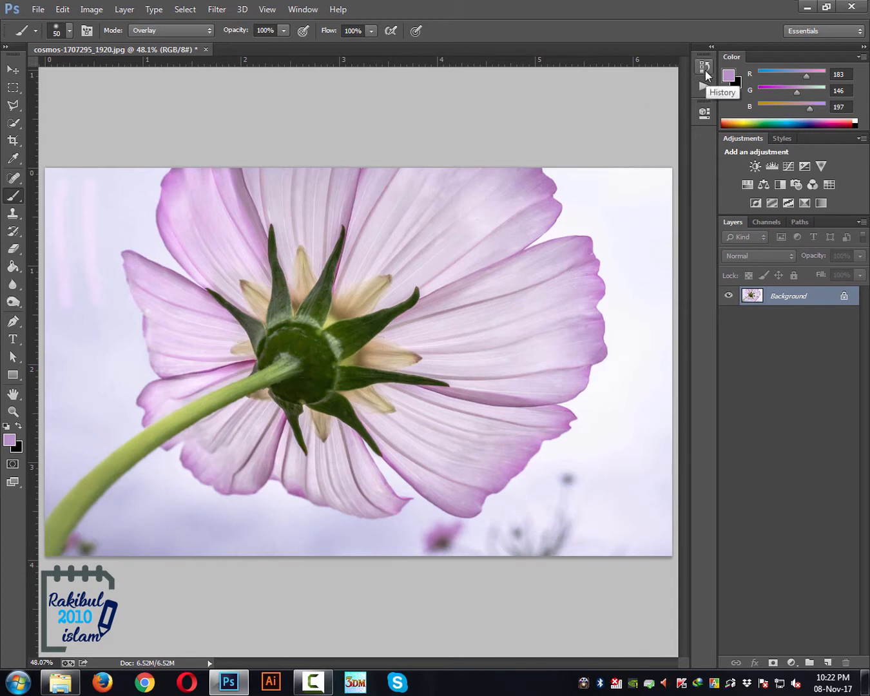
# Show the History panel from the side dock and check the Window menu.
pyautogui.click(704, 67)
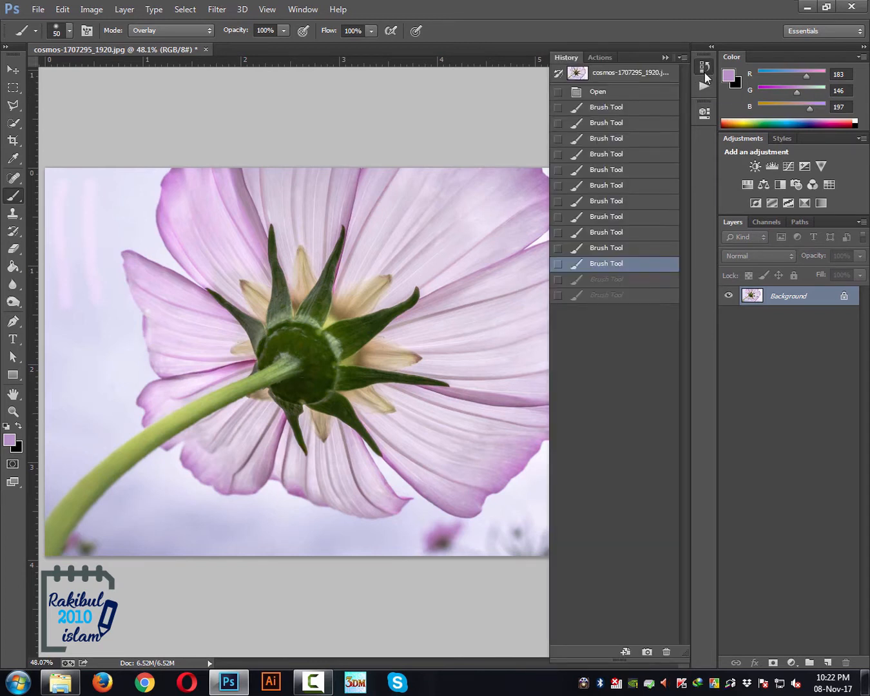
pyautogui.moveTo(705, 72)
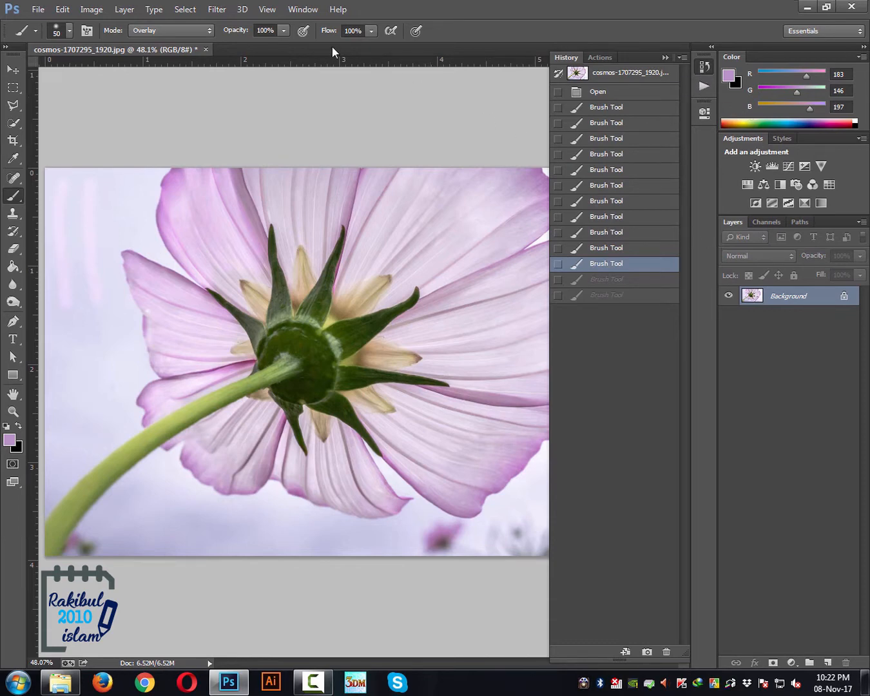
pyautogui.click(303, 9)
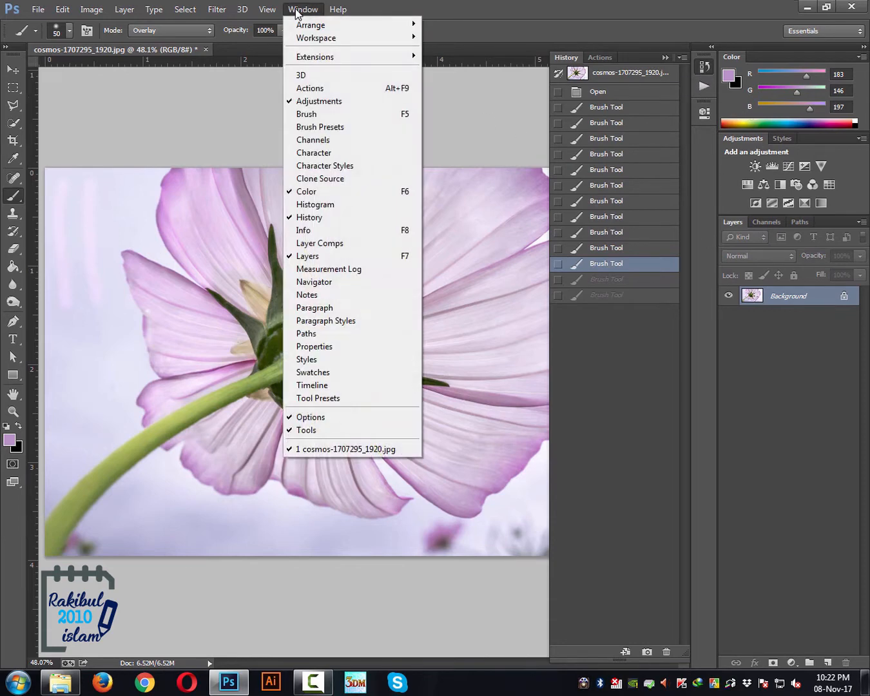
pyautogui.moveTo(309, 218)
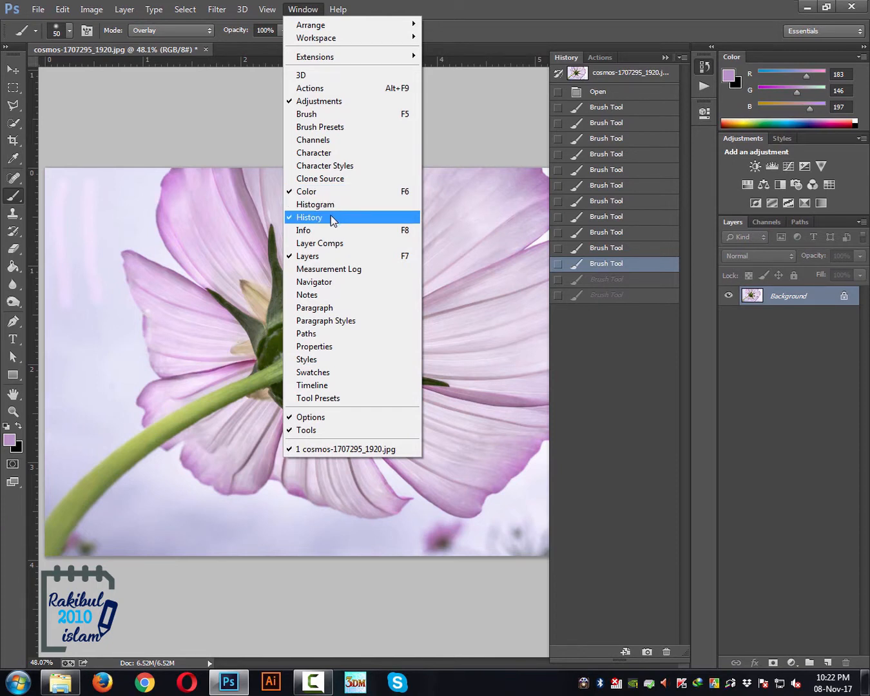
pyautogui.moveTo(336, 220)
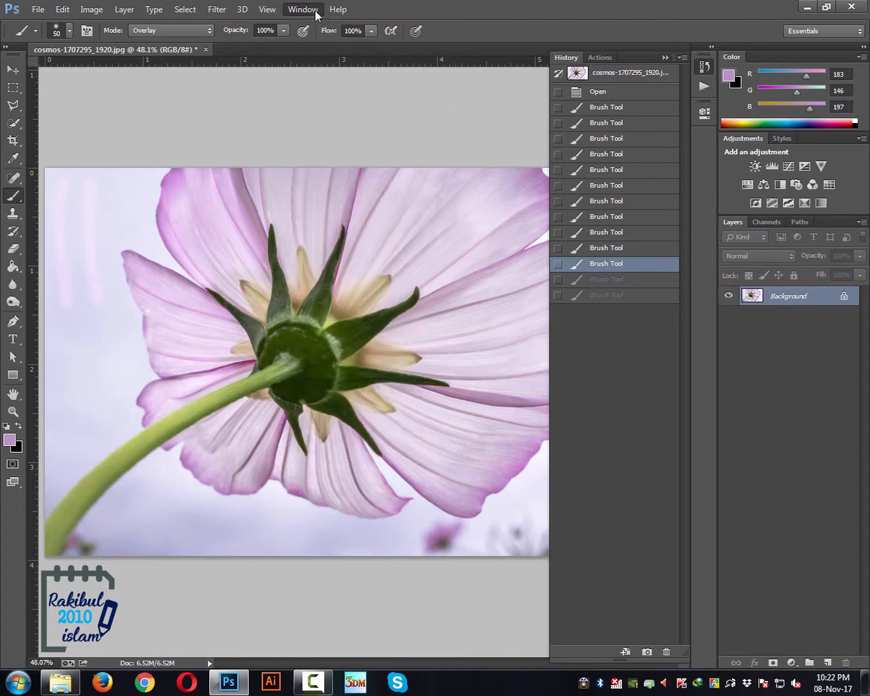
pyautogui.moveTo(574, 354)
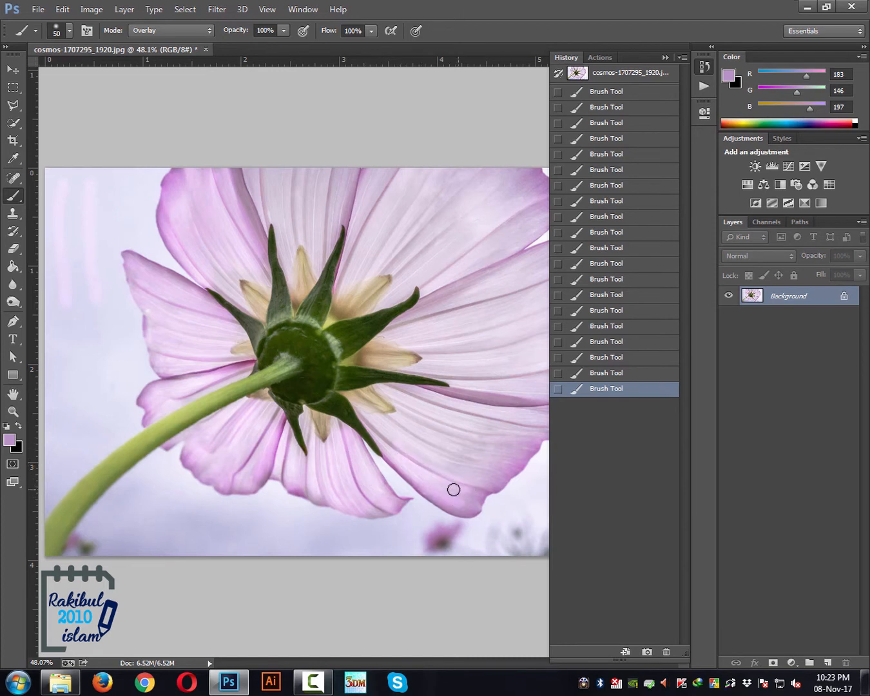
pyautogui.moveTo(446, 487)
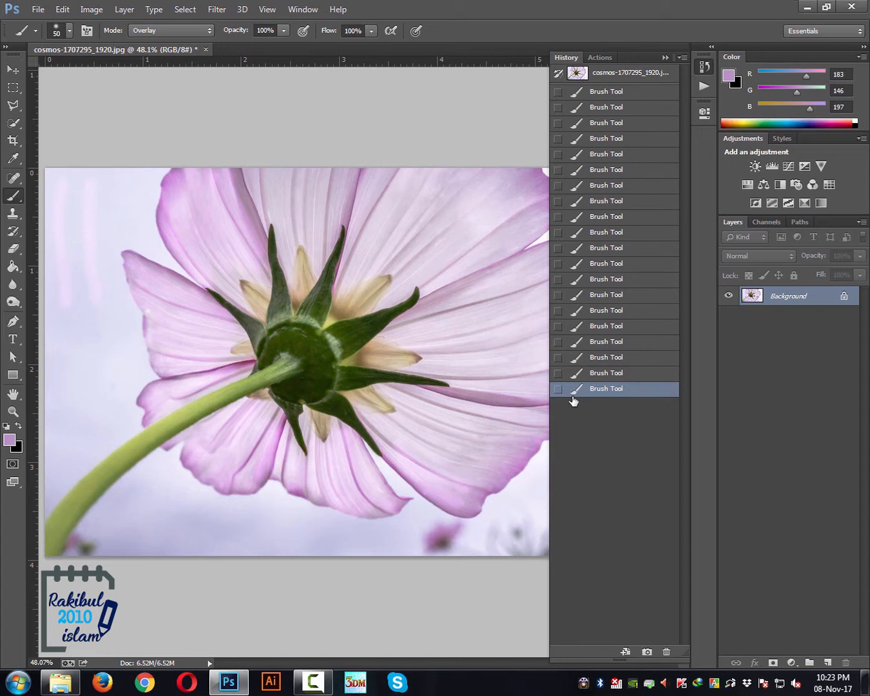
# Step back through the Brush Tool history states to the first brush stroke.
pyautogui.click(606, 341)
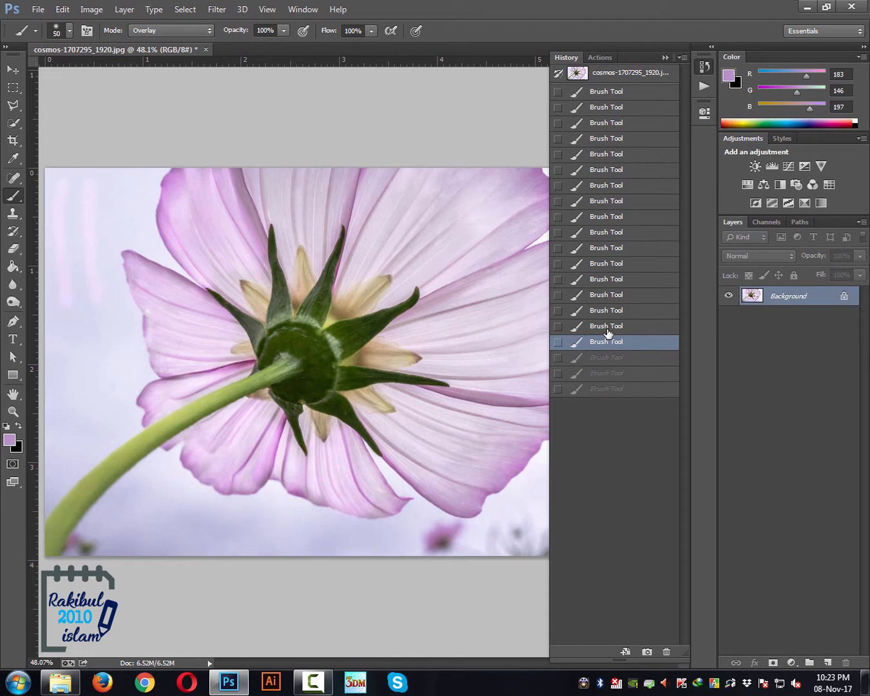
pyautogui.click(606, 264)
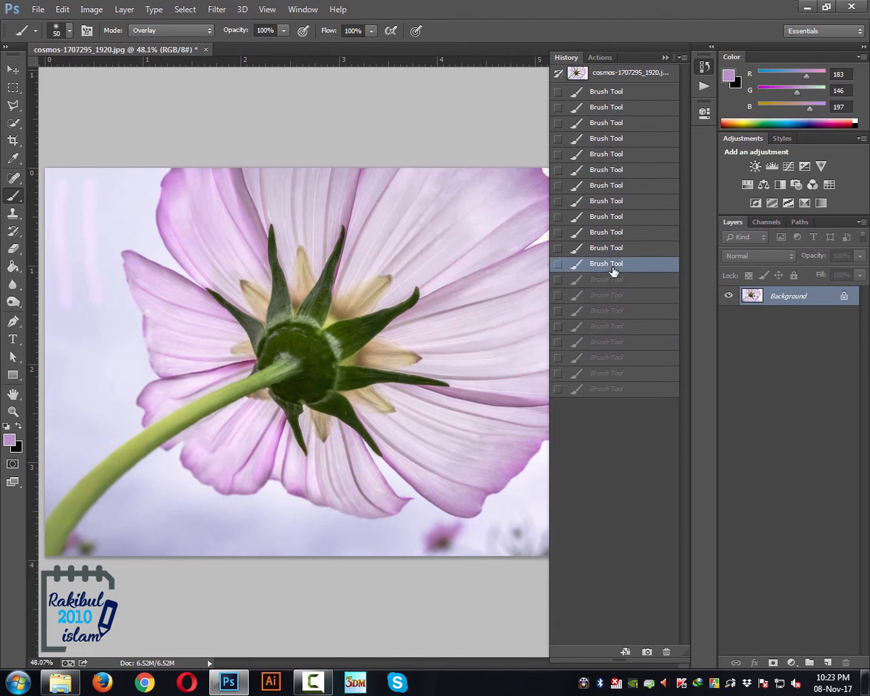
pyautogui.moveTo(610, 267)
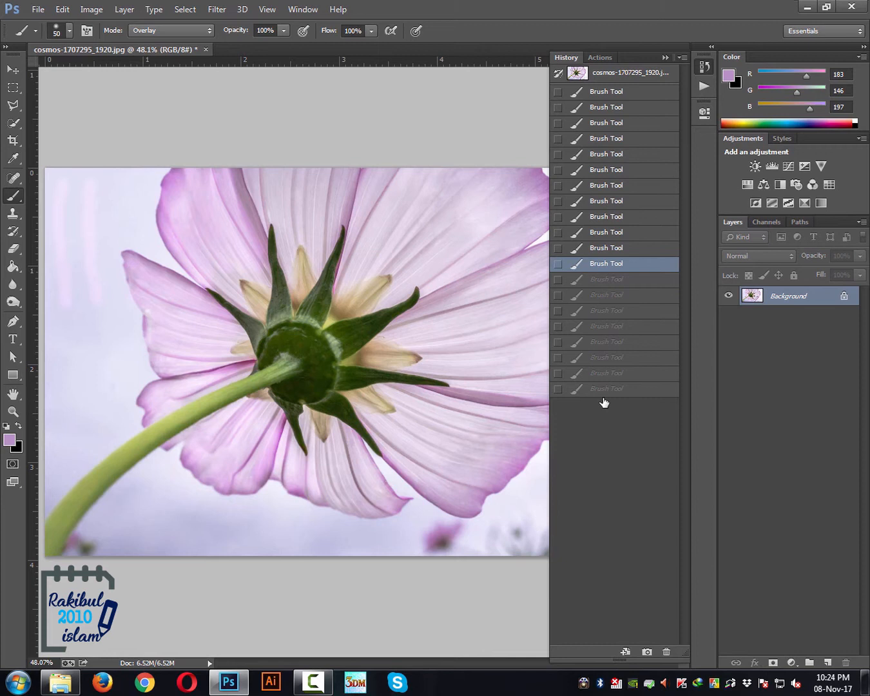
pyautogui.moveTo(614, 339)
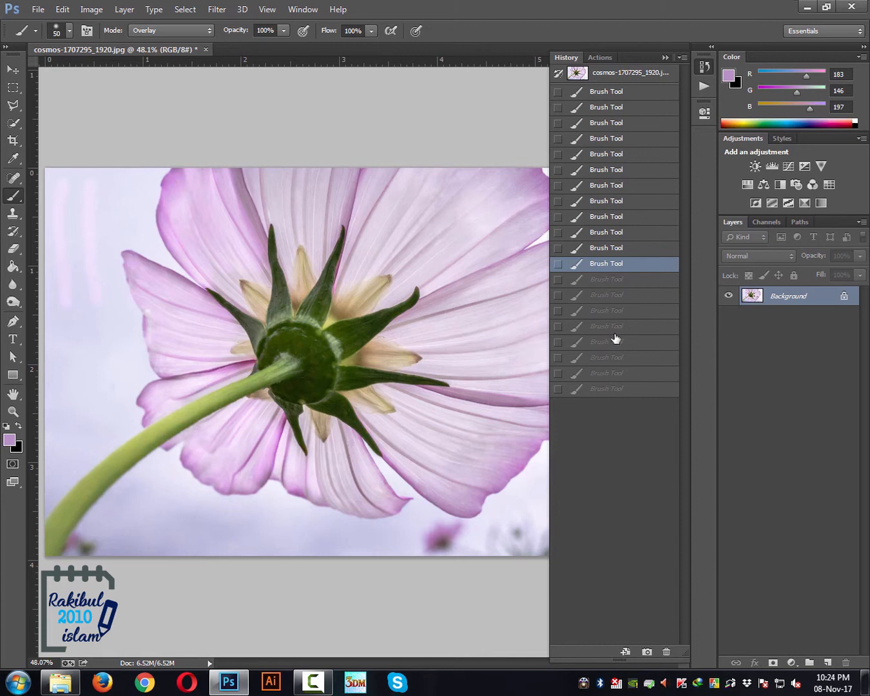
pyautogui.moveTo(614, 379)
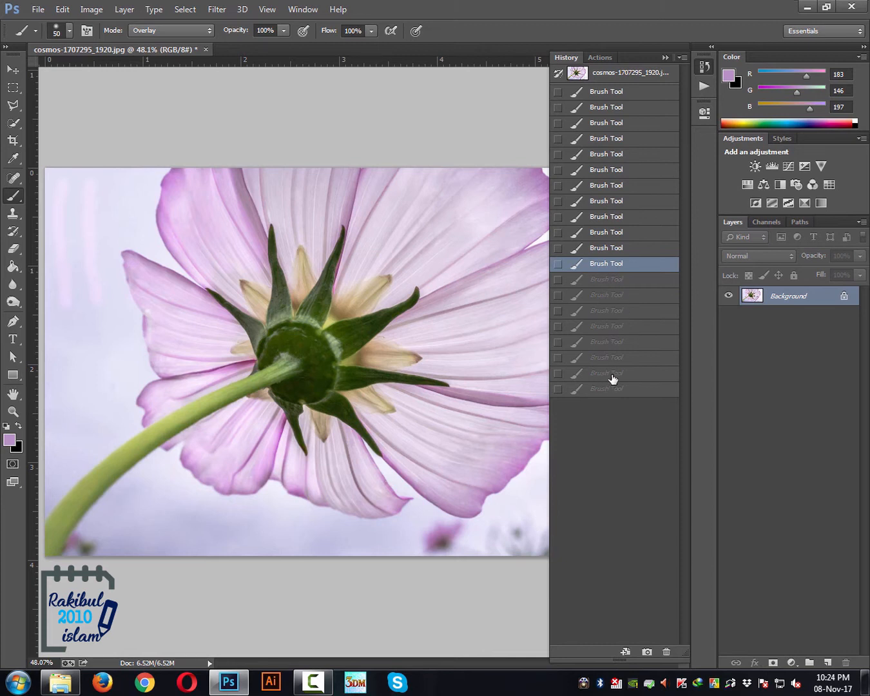
pyautogui.moveTo(602, 368)
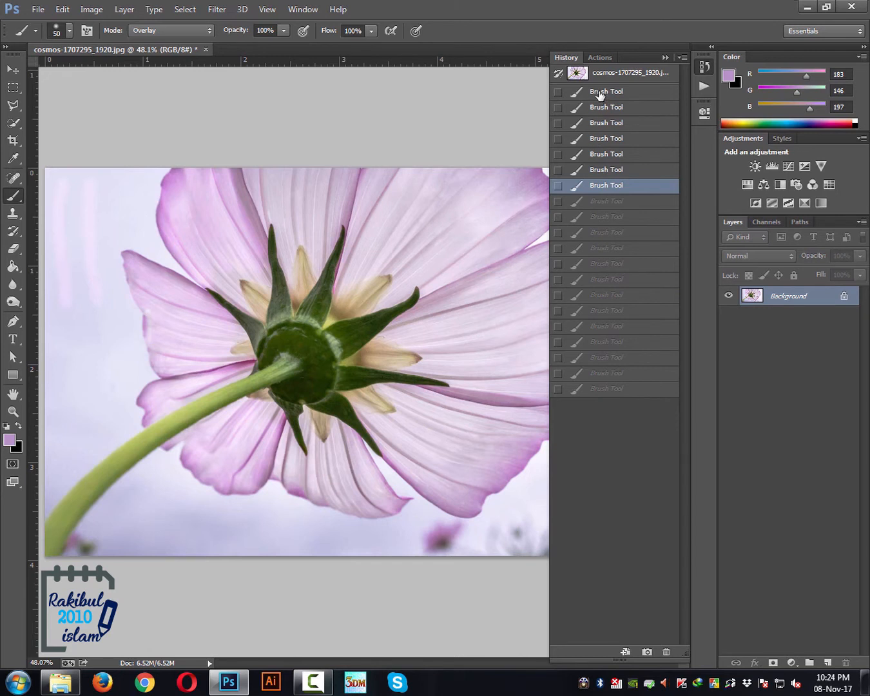
pyautogui.click(606, 92)
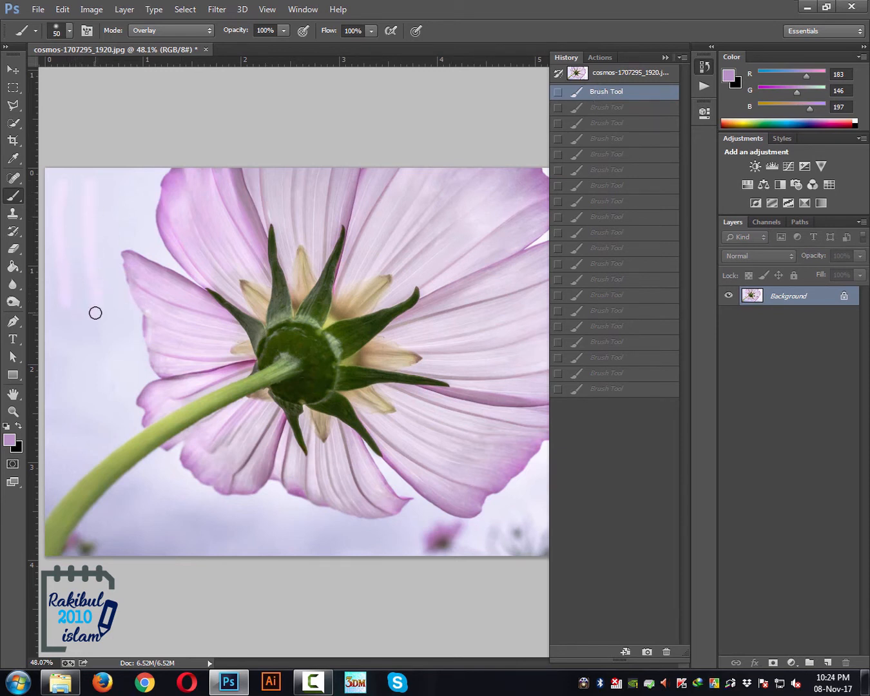
pyautogui.moveTo(84, 307)
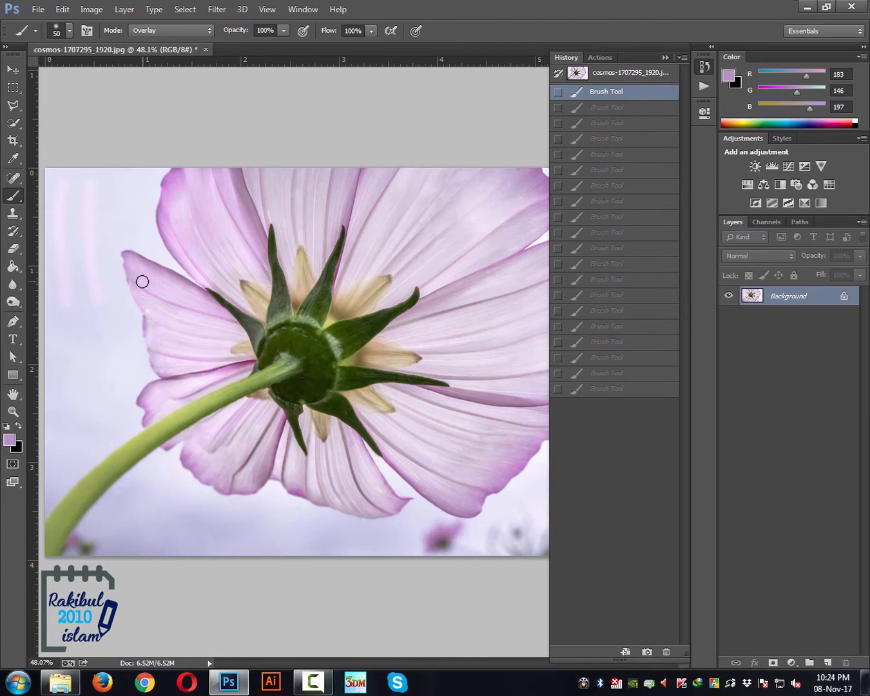
pyautogui.moveTo(88, 304)
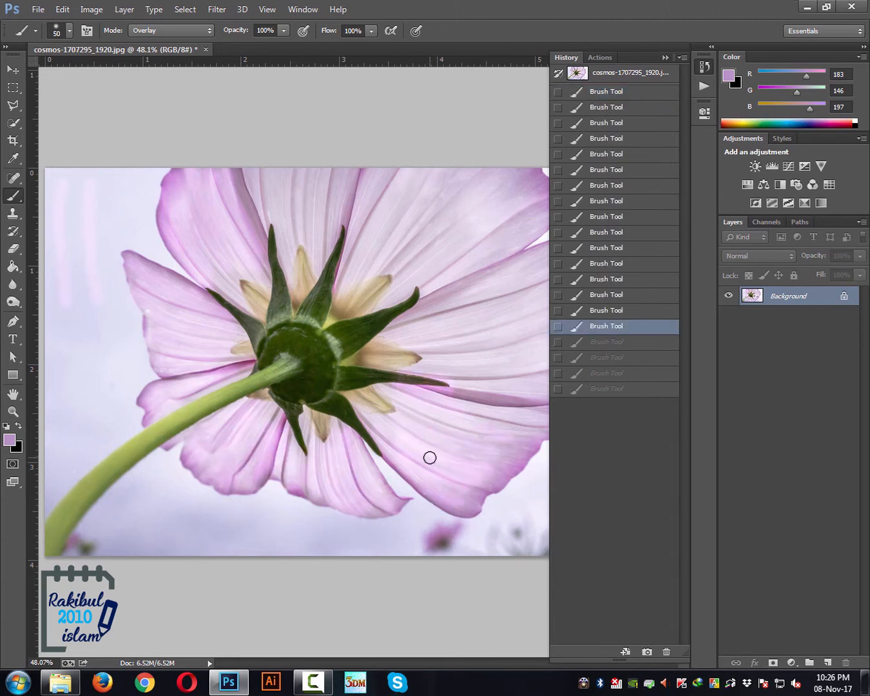
pyautogui.moveTo(471, 436)
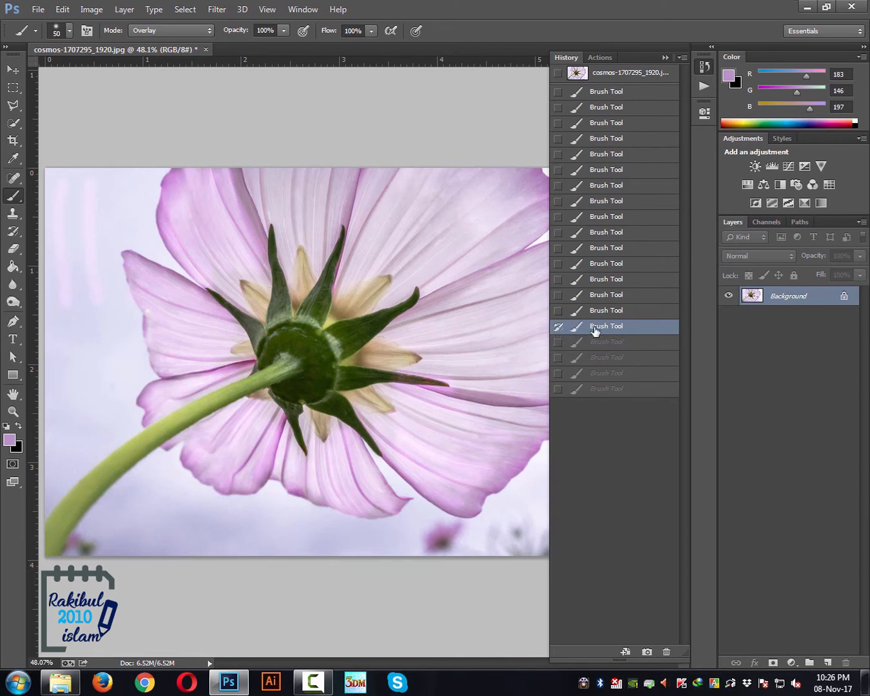
pyautogui.moveTo(616, 334)
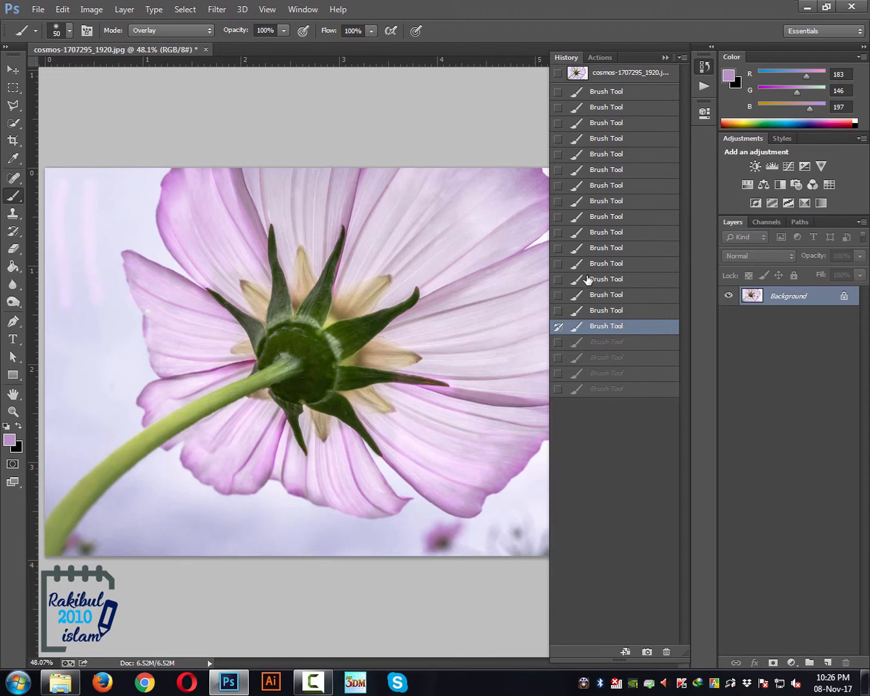
# Briefly restore all twenty strokes, then roll history back to the first Brush Tool state.
pyautogui.click(606, 358)
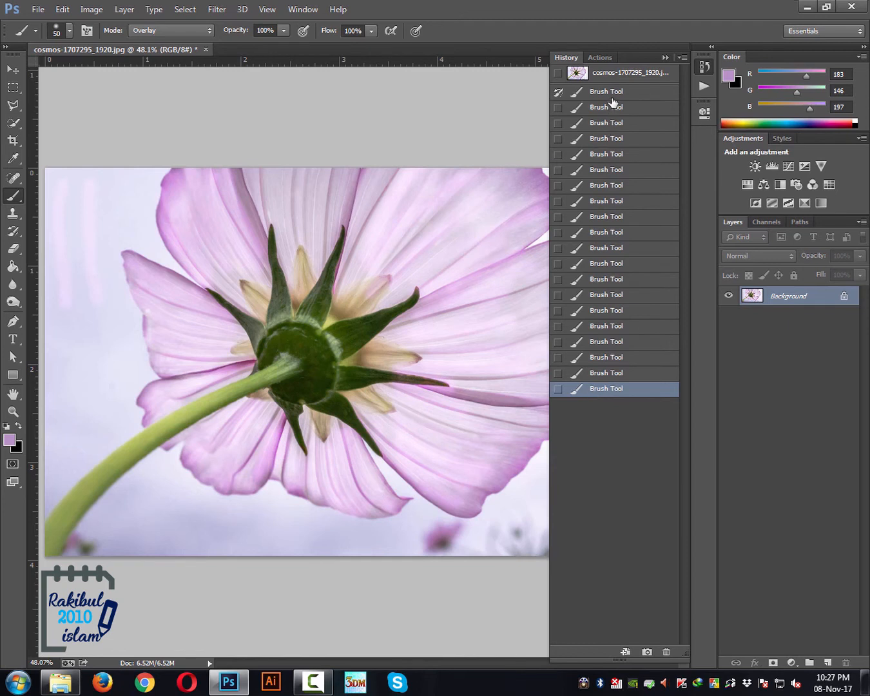
pyautogui.click(606, 91)
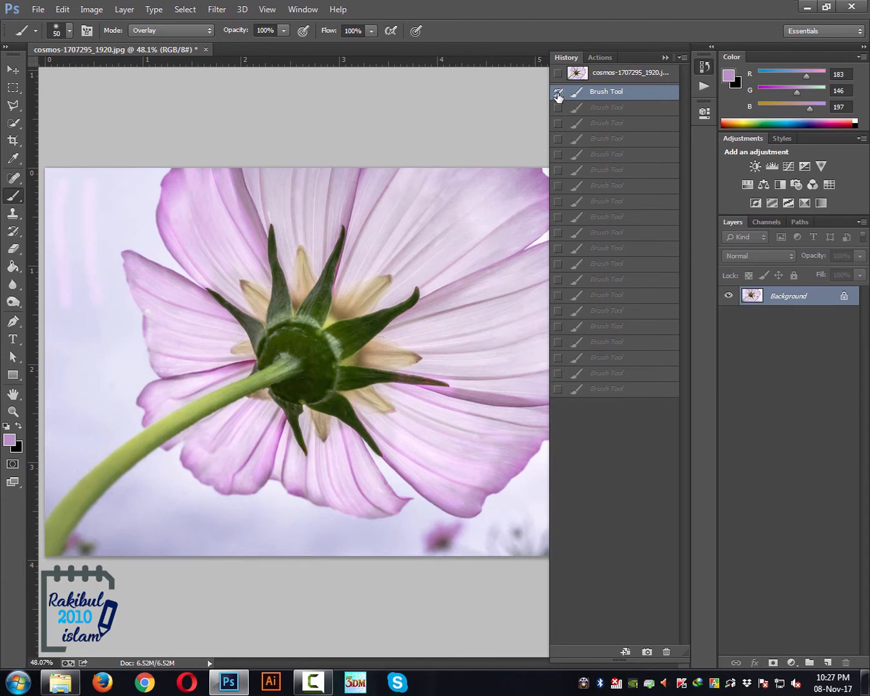
pyautogui.moveTo(555, 98)
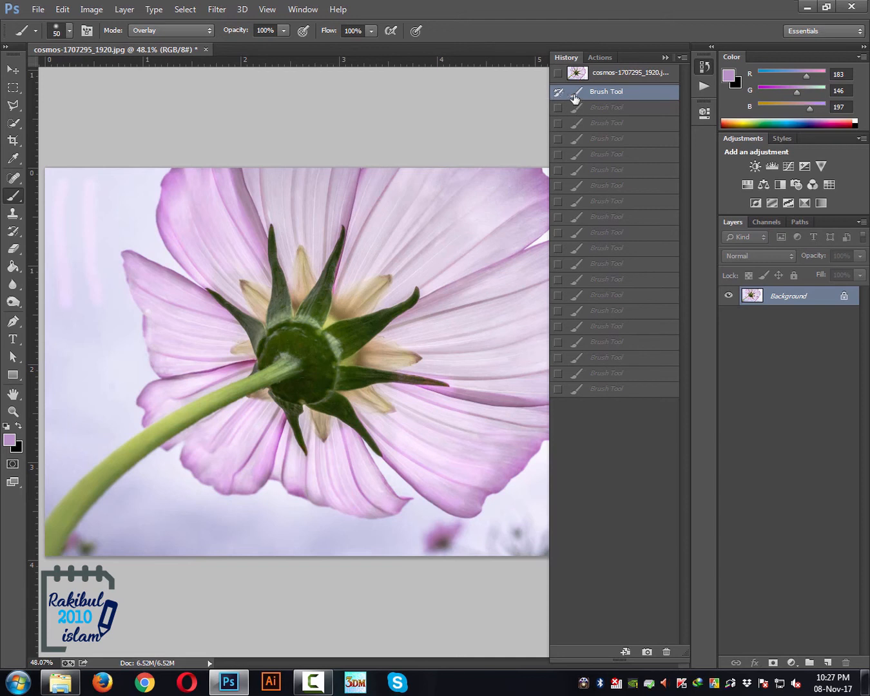
pyautogui.moveTo(587, 103)
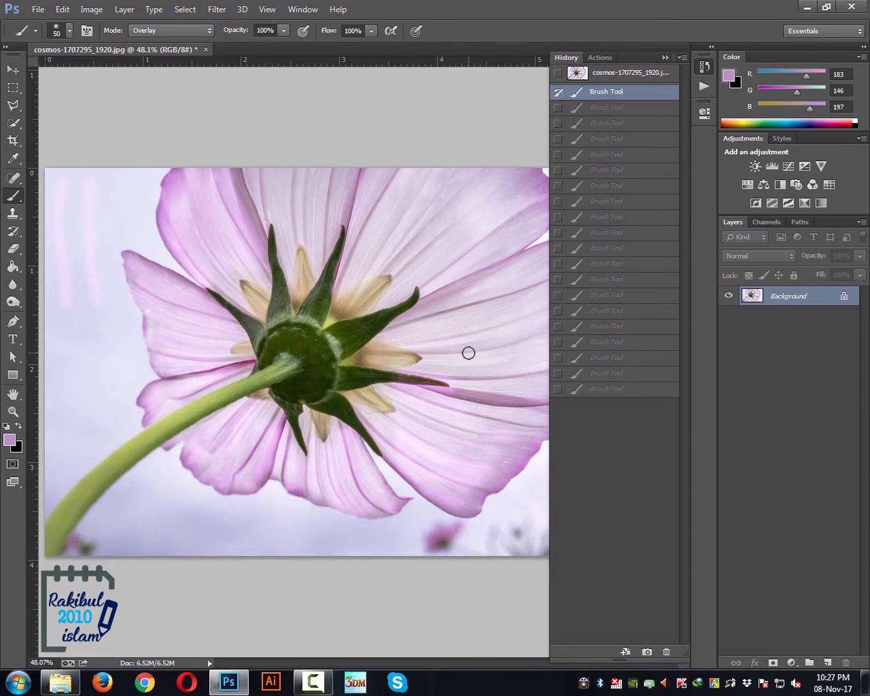
pyautogui.moveTo(614, 431)
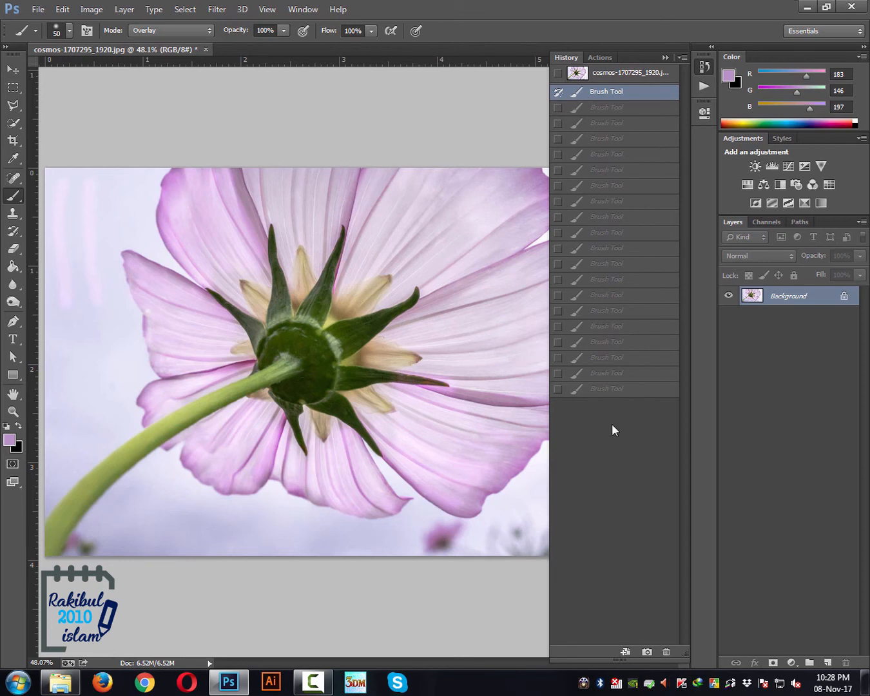
pyautogui.moveTo(624, 420)
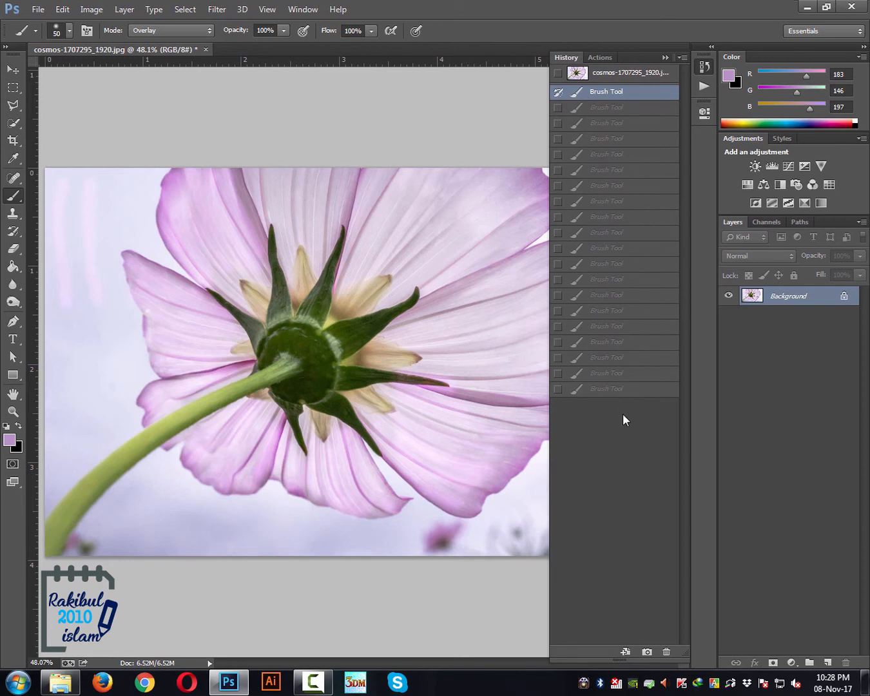
pyautogui.moveTo(606, 413)
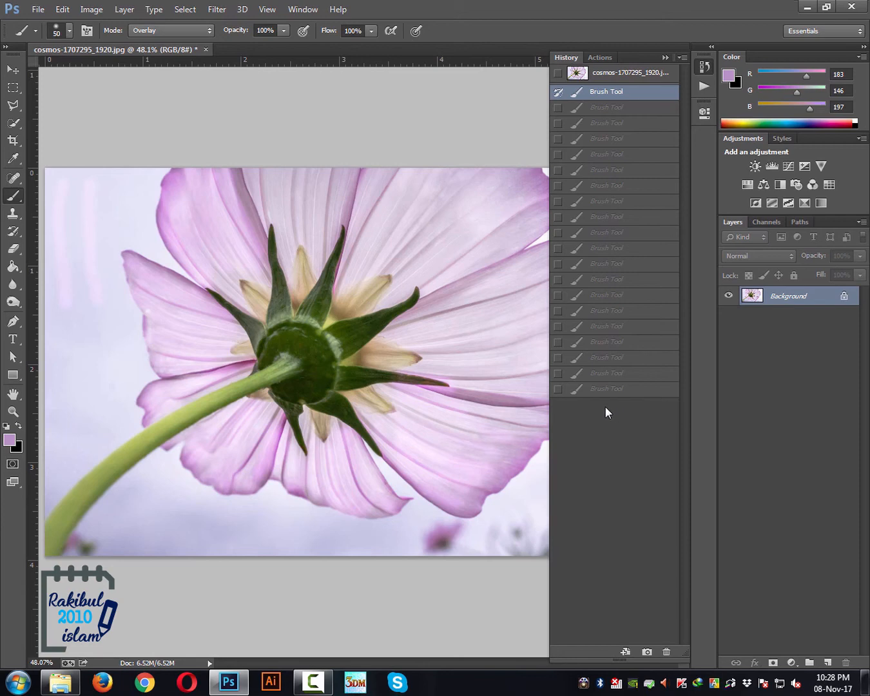
# Open Edit > Preferences > Performance and enter 20 for History States.
pyautogui.click(62, 9)
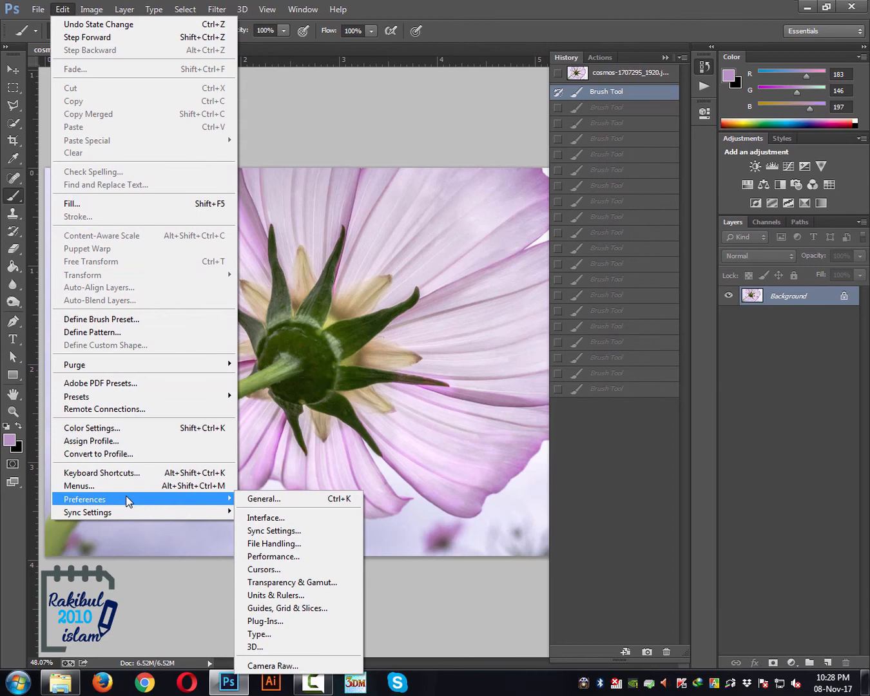
pyautogui.moveTo(272, 556)
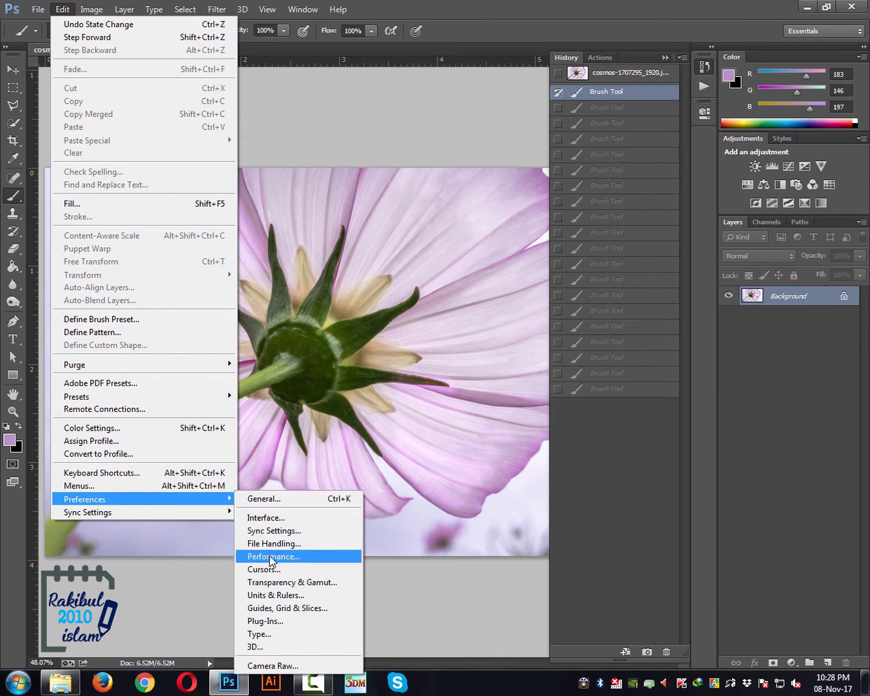
pyautogui.click(274, 557)
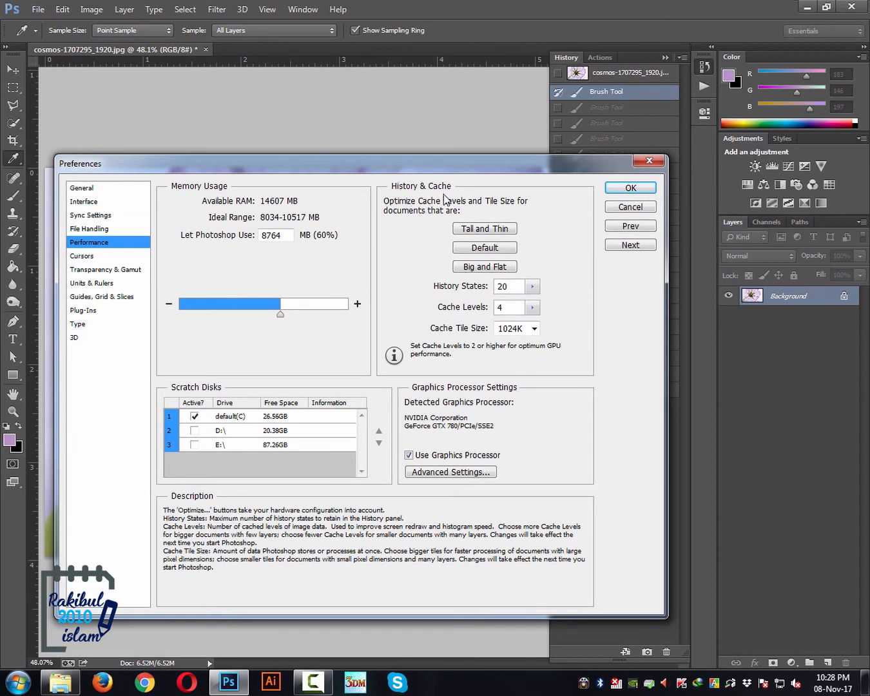
pyautogui.moveTo(481, 298)
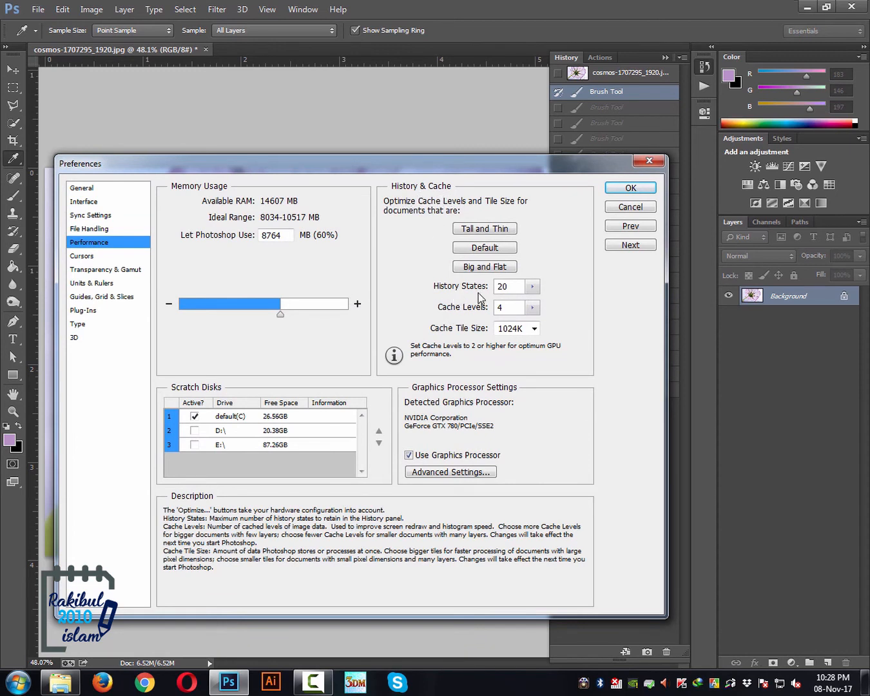
pyautogui.tripleClick(505, 286)
pyautogui.write('1000')
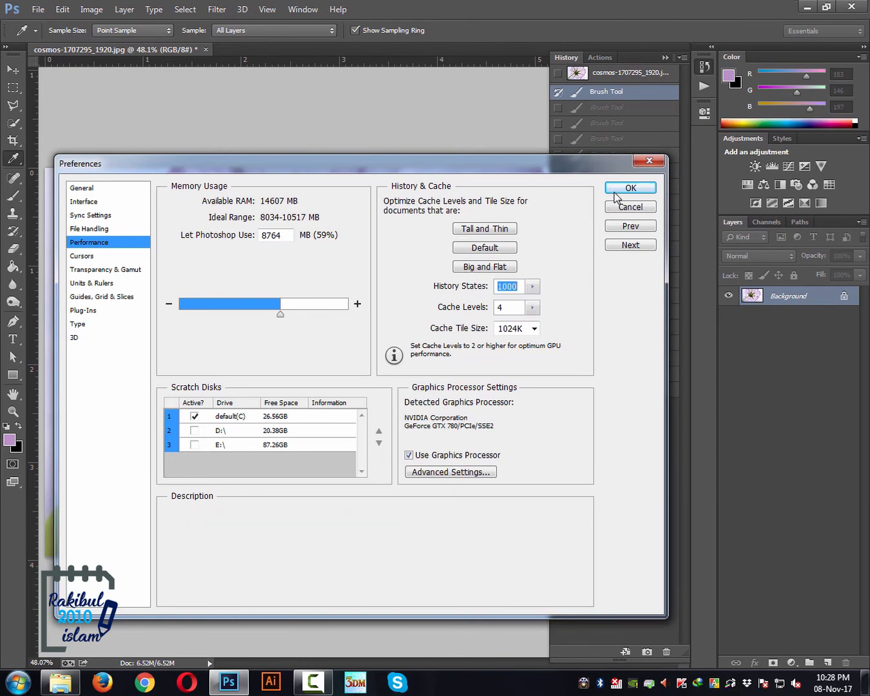
pyautogui.moveTo(551, 315)
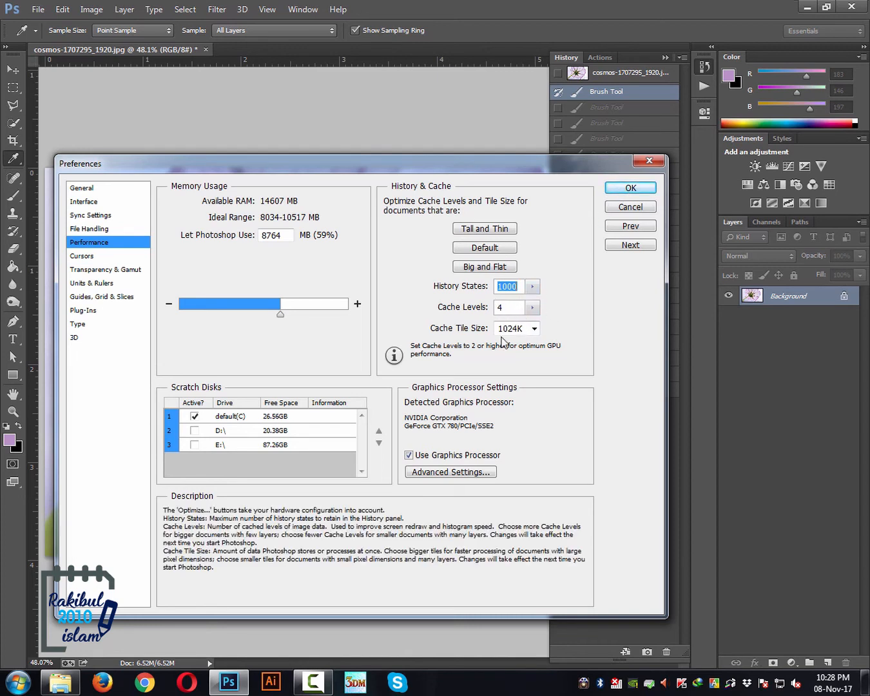
pyautogui.write('20')
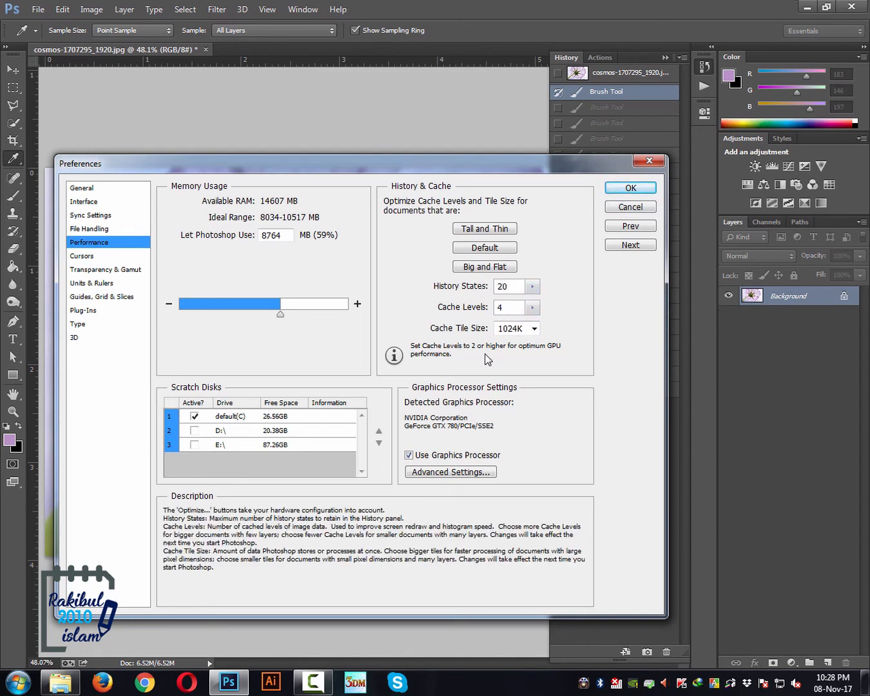
# Keep 20 history states, set memory use to 8858 MB (60%), and confirm.
pyautogui.tripleClick(510, 286)
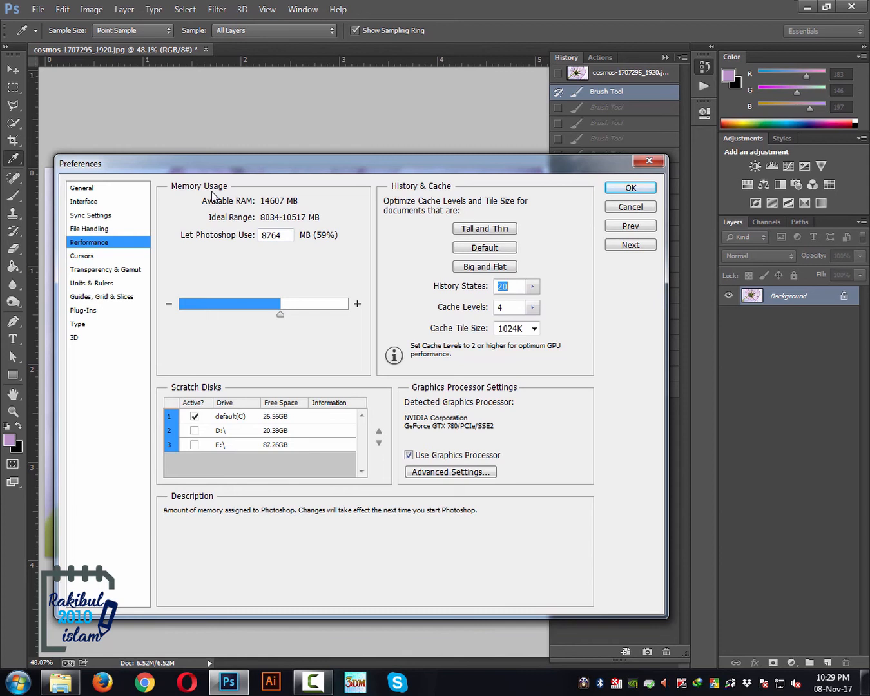
pyautogui.moveTo(245, 216)
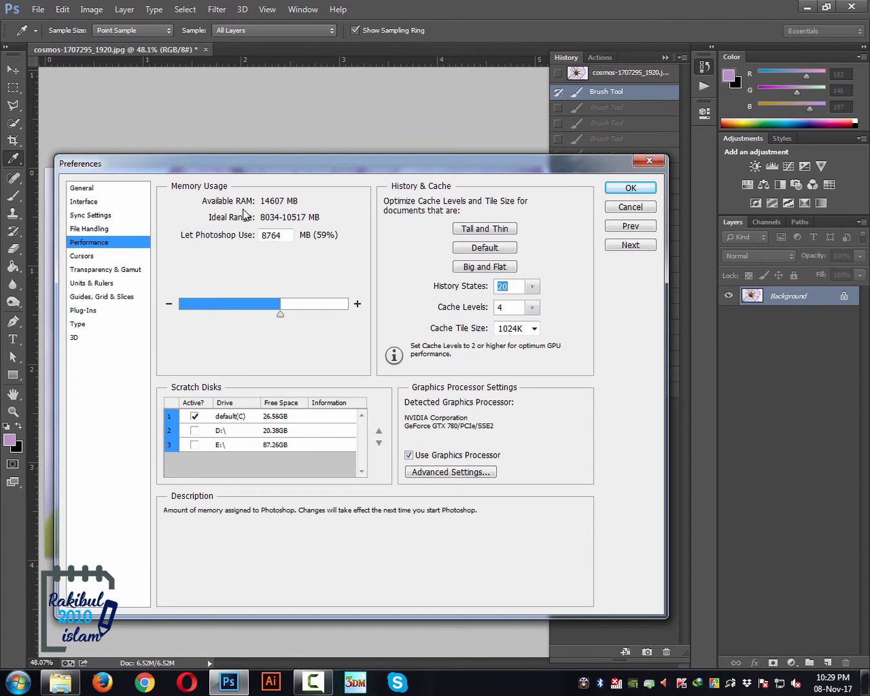
pyautogui.moveTo(298, 227)
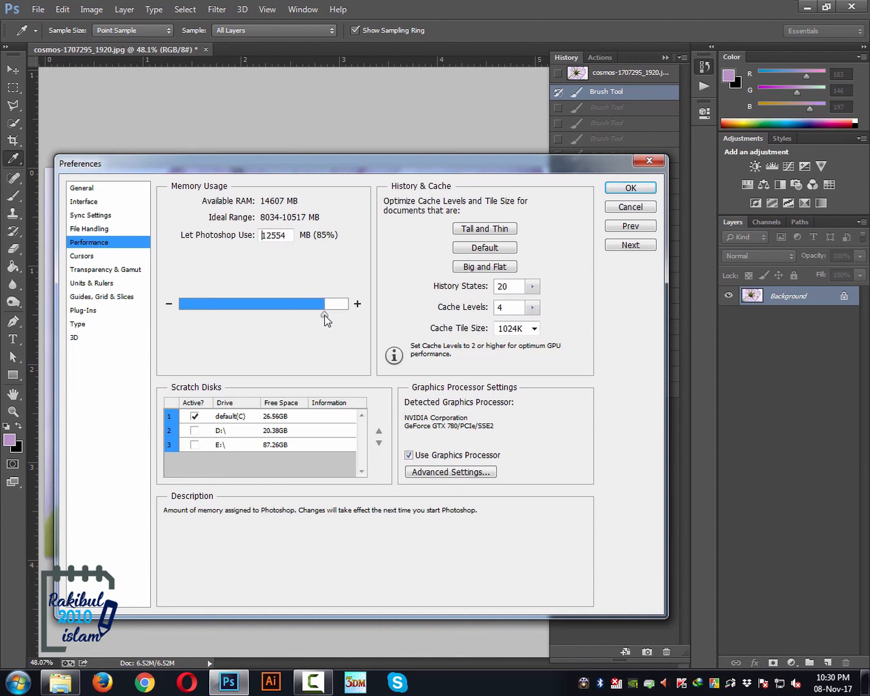
pyautogui.tripleClick(275, 235)
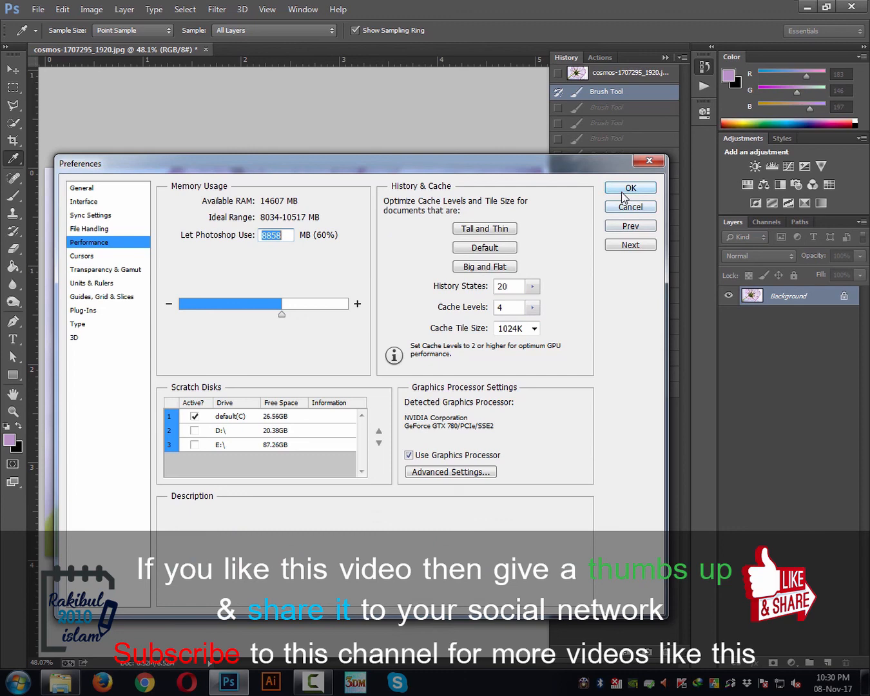
pyautogui.click(630, 188)
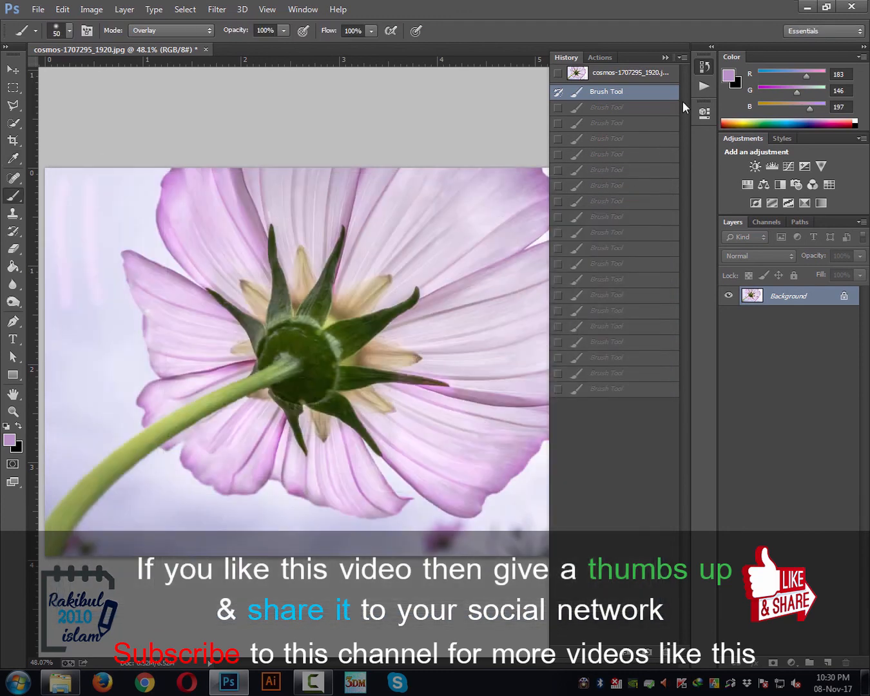